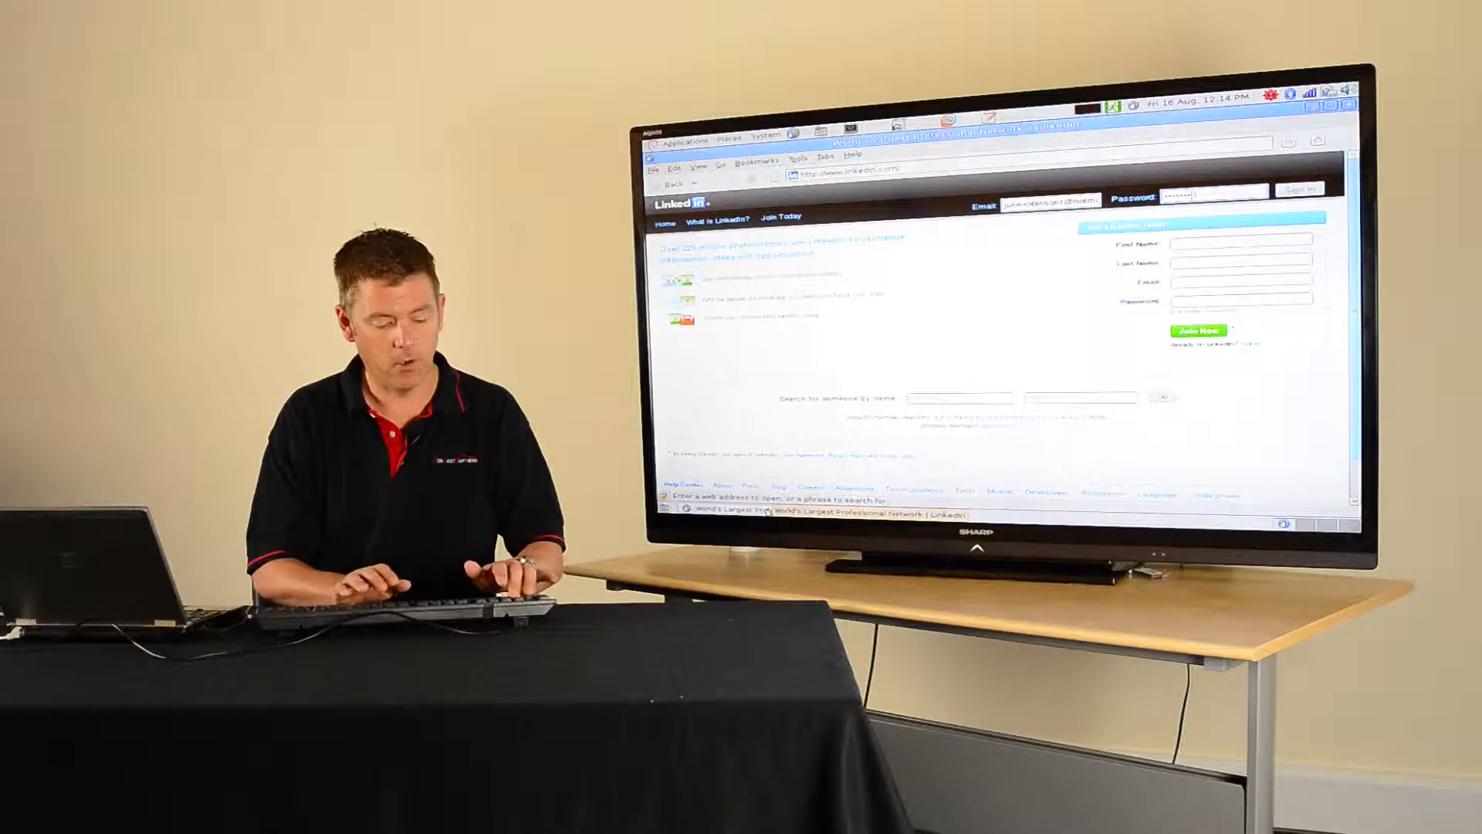
Sign in to LinkedIn from the header fields to reach the home feed
click(1303, 191)
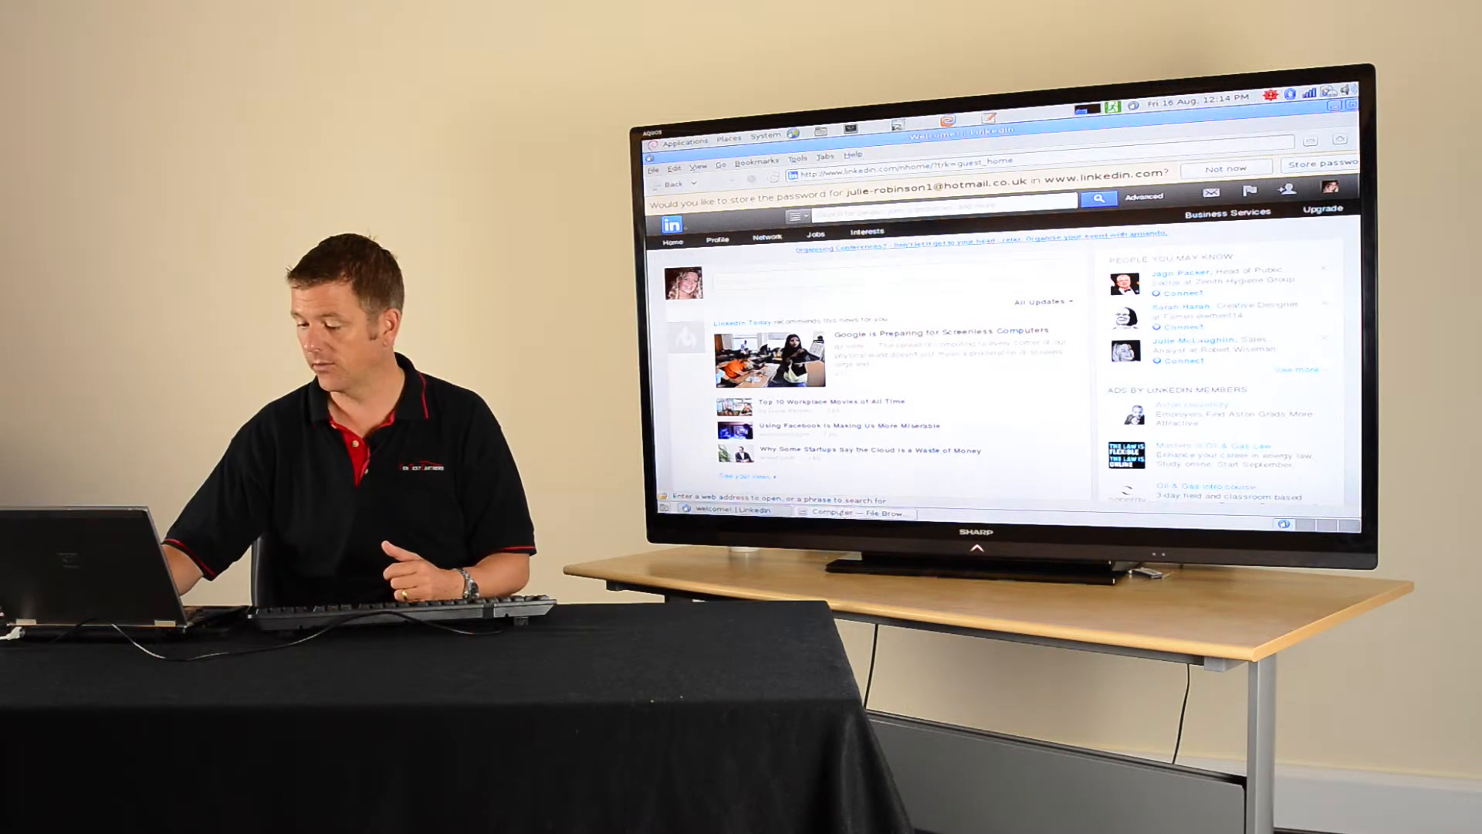
Open LOG.TXT from the KEYLOGGER drive in gedit to view the captured keystrokes
click(859, 513)
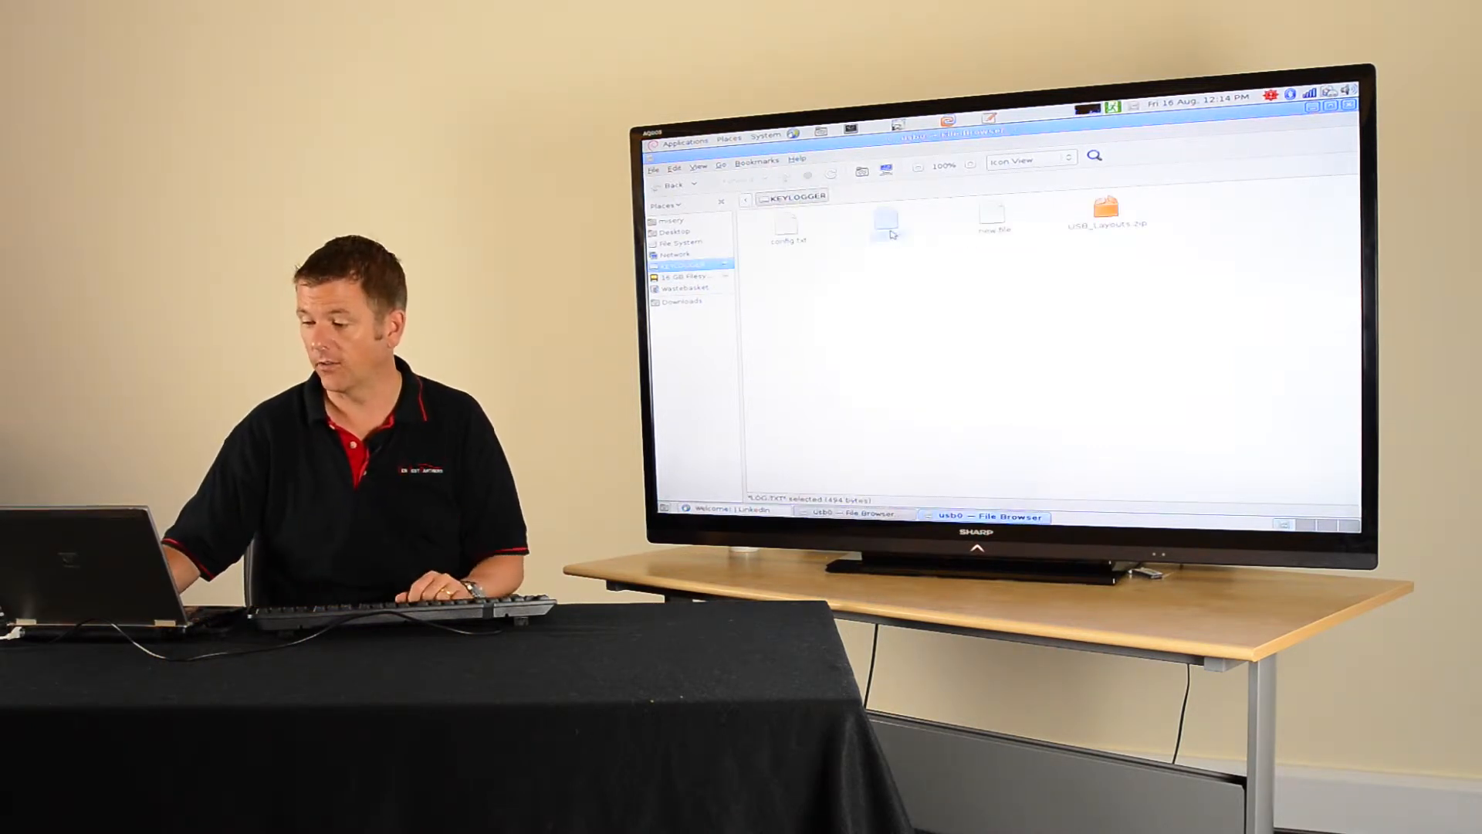
double_click(883, 223)
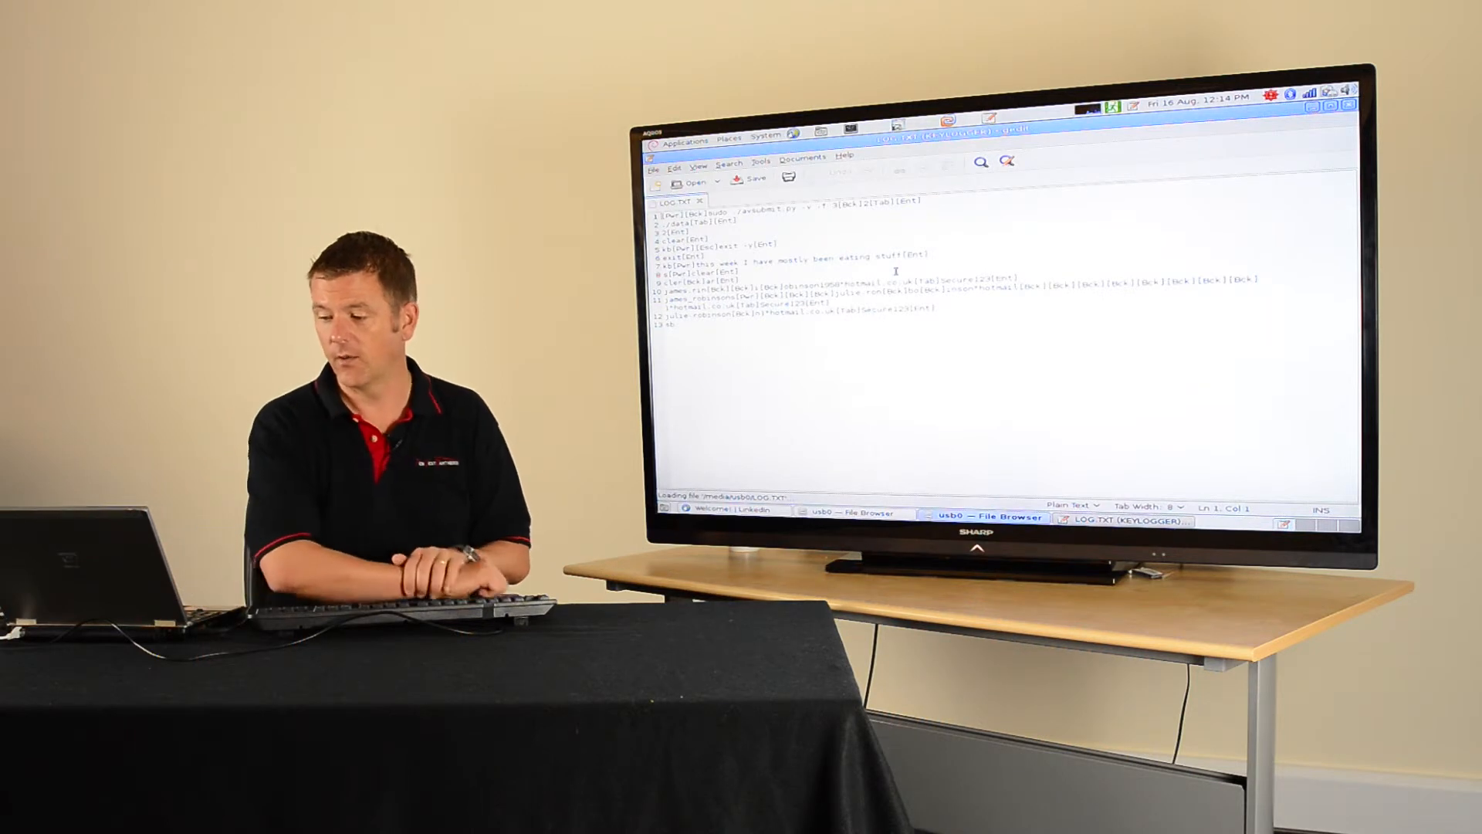